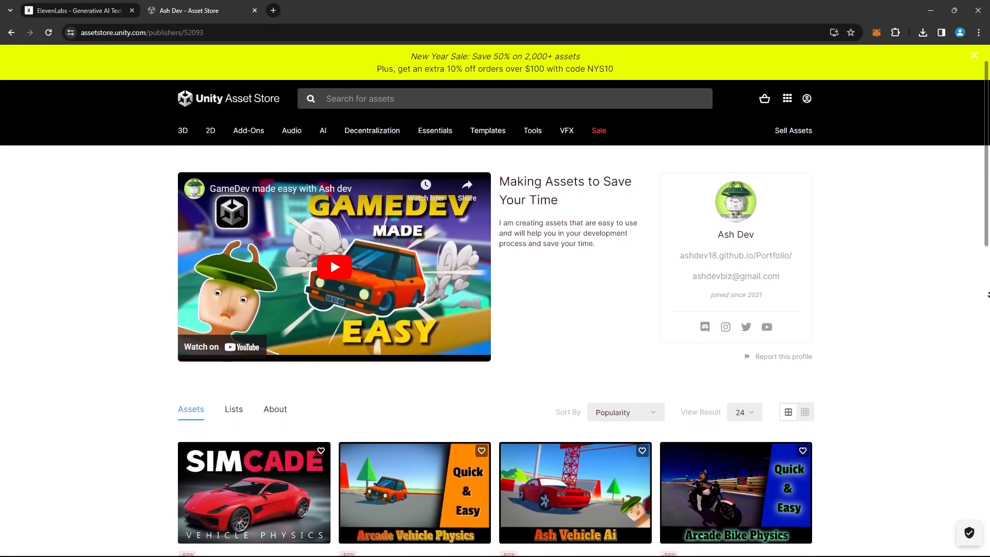
- Scroll down Ash Dev's publisher page to the grid of vehicle physics and input assets
scroll(down, 3)
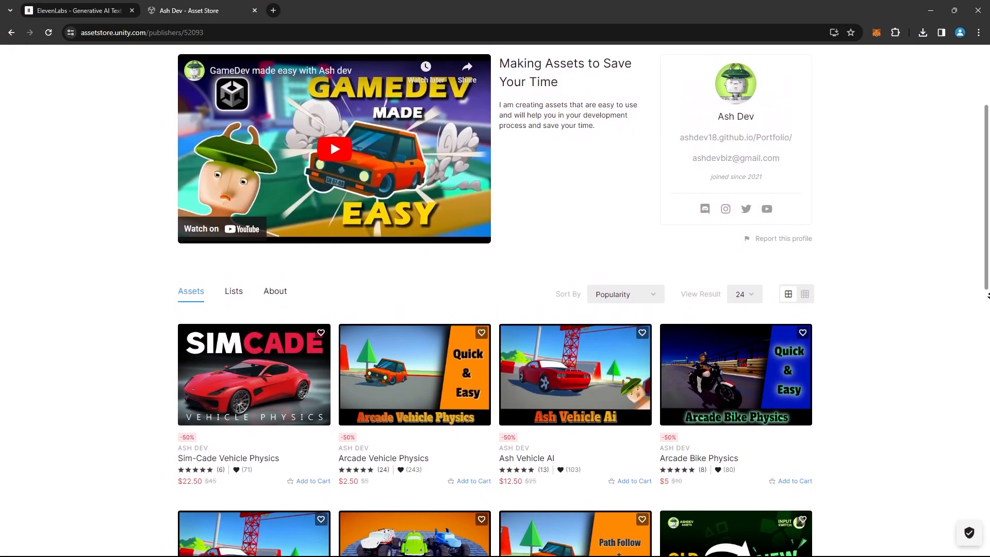
scroll(down, 3)
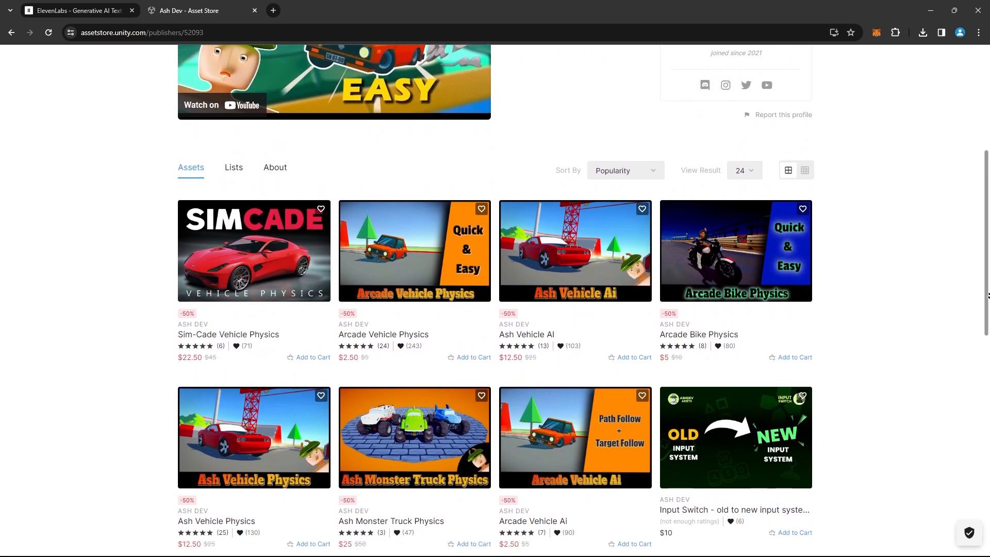
scroll(down, 3)
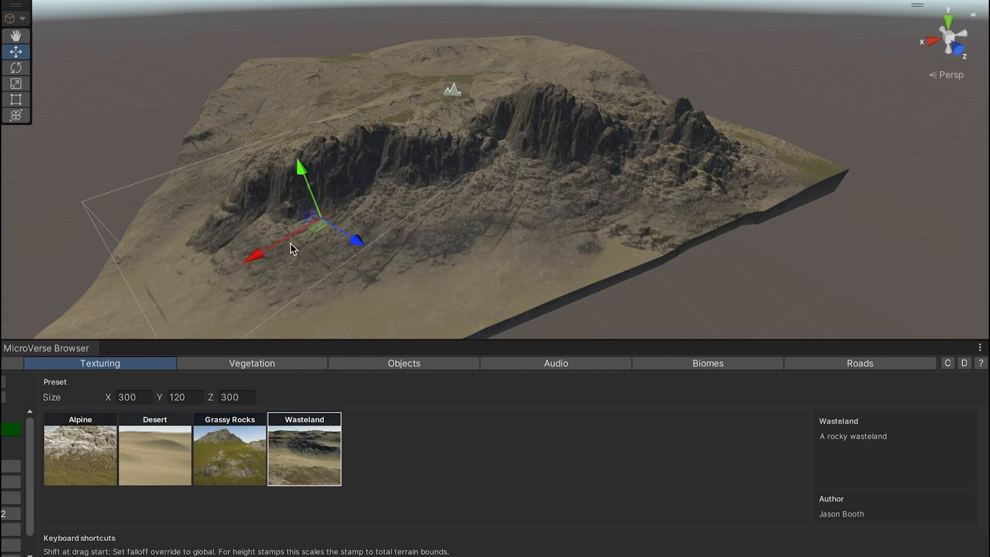
- Switch the selected Wasteland preset stamp from the Move tool to the Rotate tool
click(15, 67)
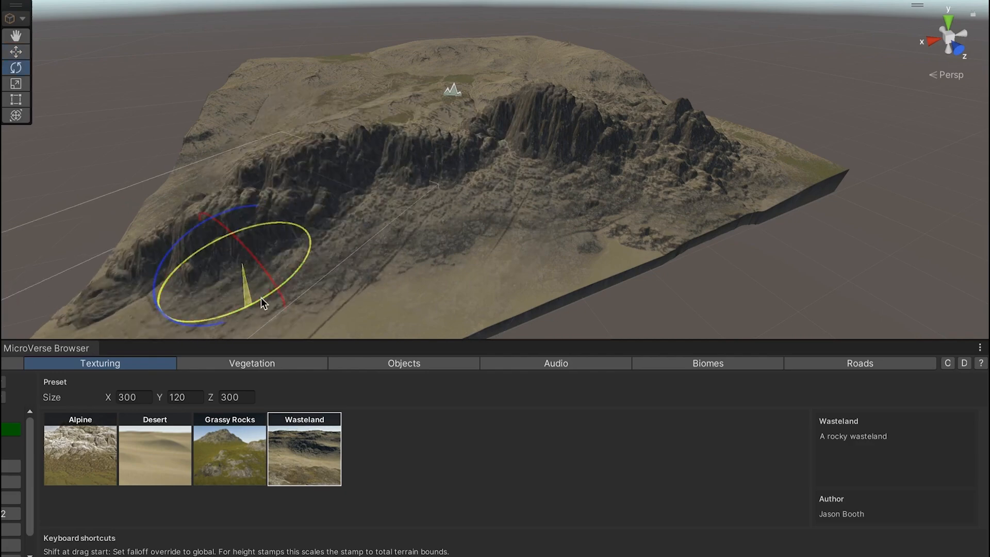
click(251, 363)
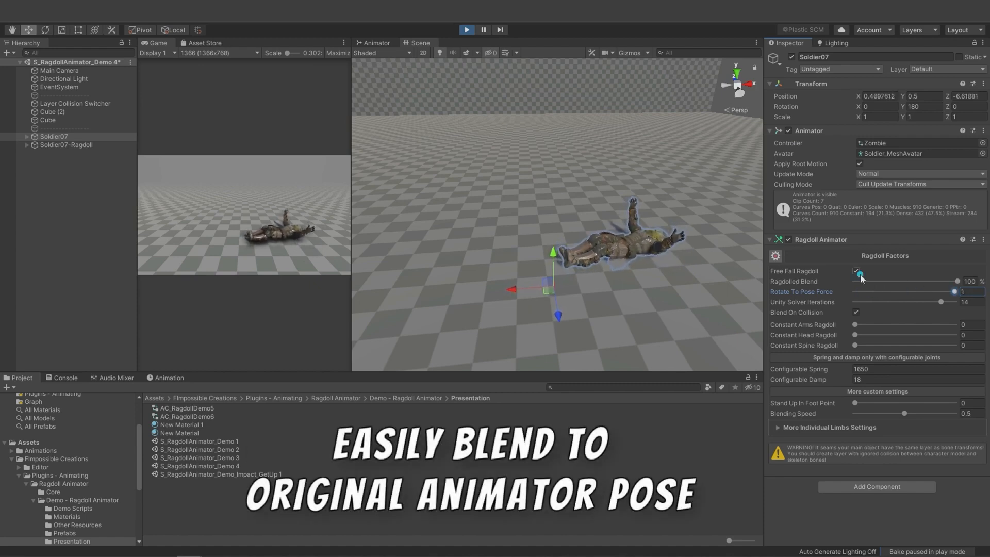
- Enable Free Fall Ragdoll and begin filling the golem's Bones Setup fields
click(856, 271)
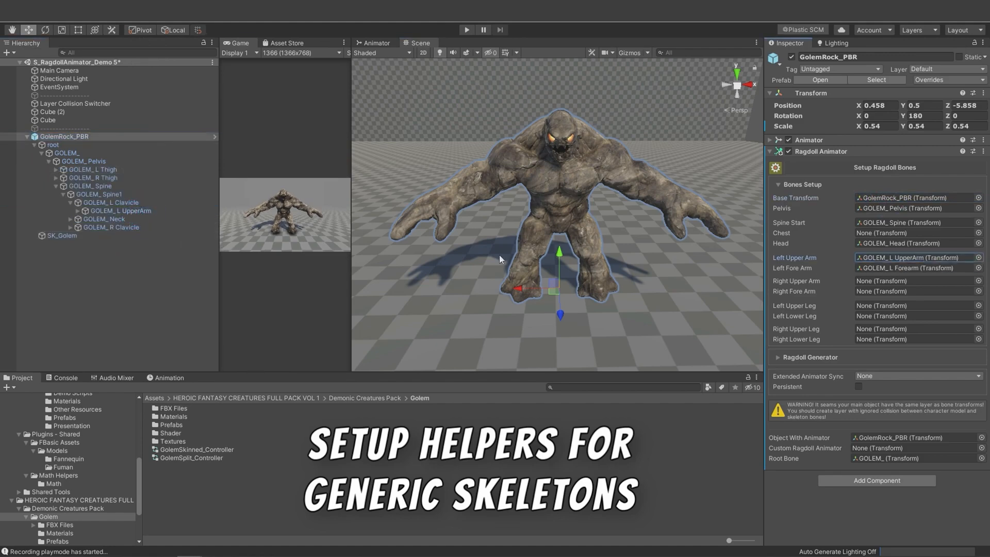
click(884, 167)
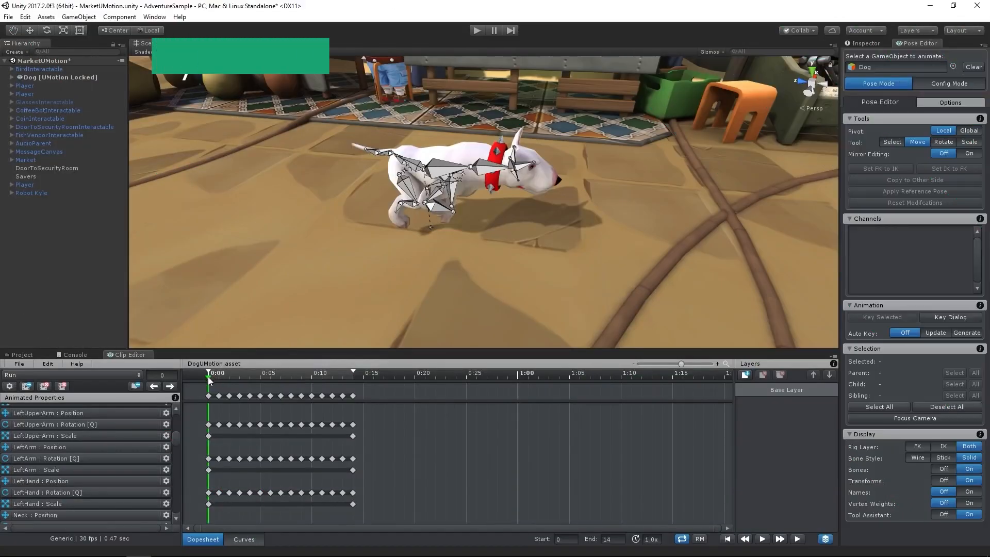
- Add a new layer to the fruit vendor's idle clip and start posing Spine2
click(529, 374)
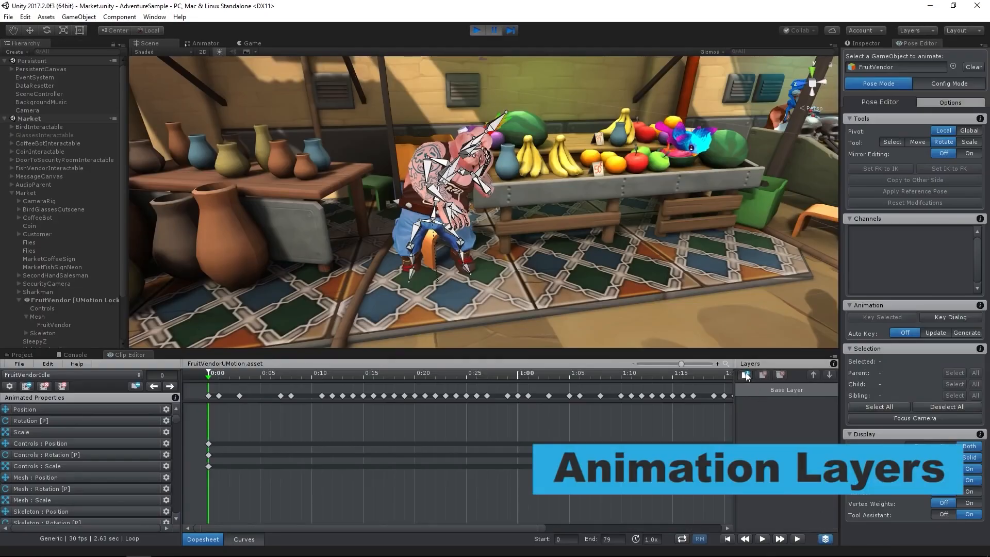
click(746, 374)
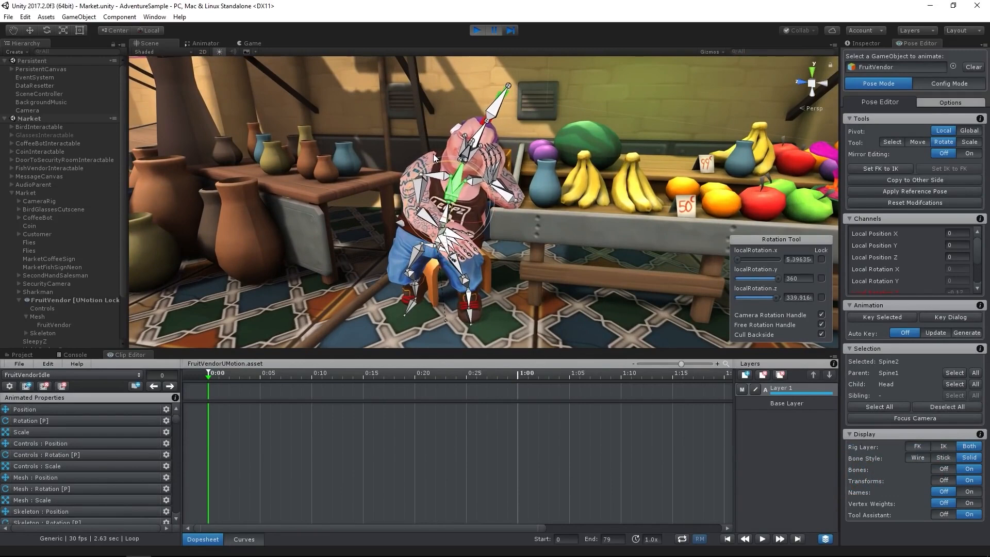
right_click(508, 185)
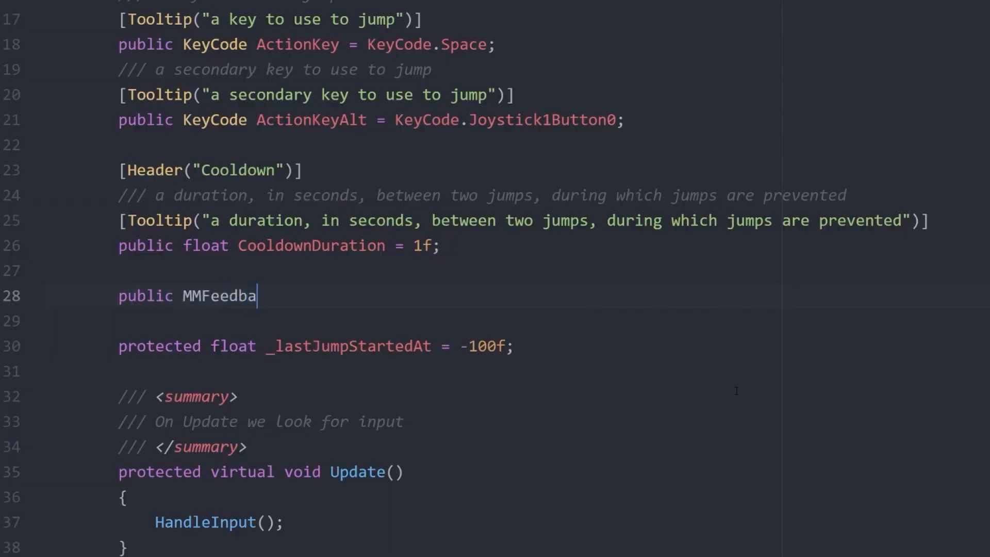
- Scroll the jump script down to line 28, below CooldownDuration
scroll(down, 3)
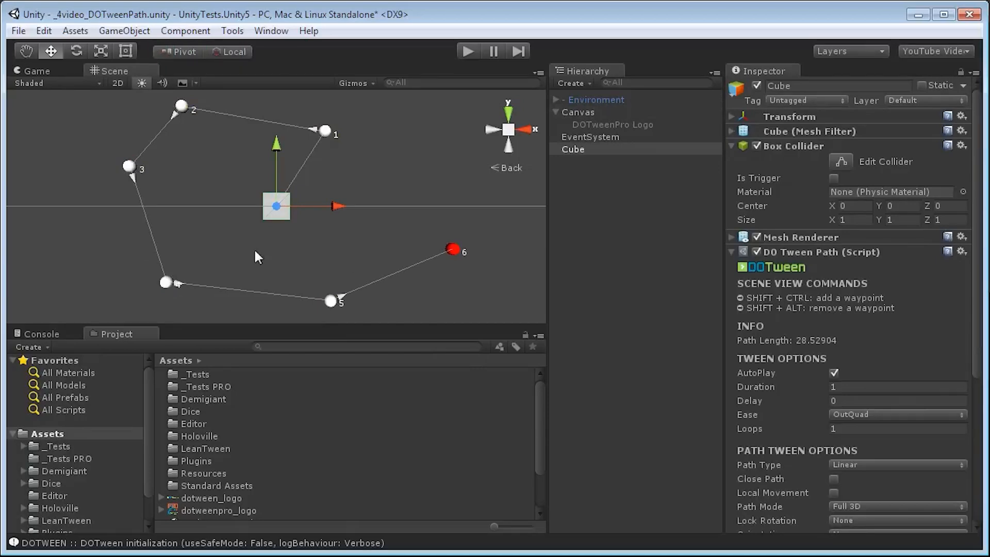
- Preview the cube's path, set Orientation to face along the path, and replay it
click(467, 51)
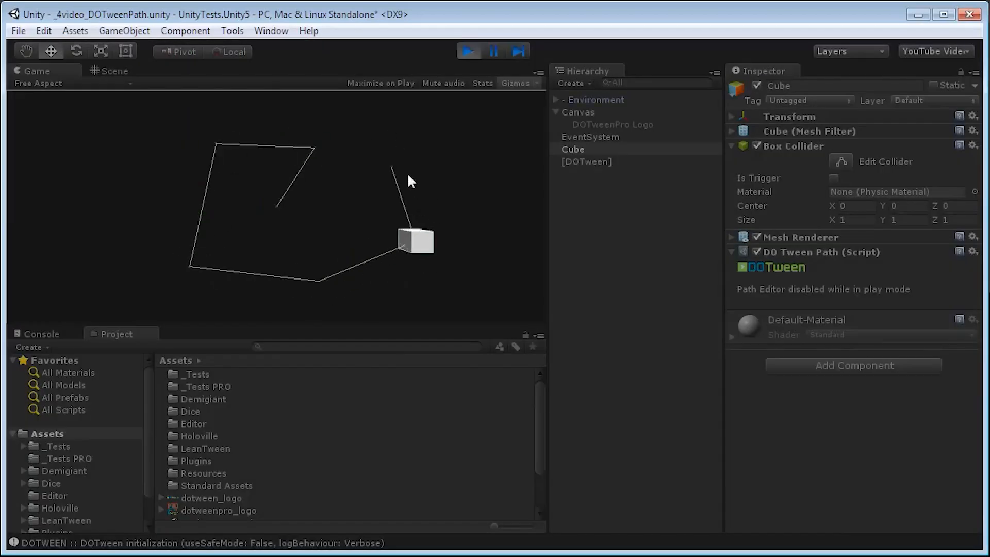
click(897, 299)
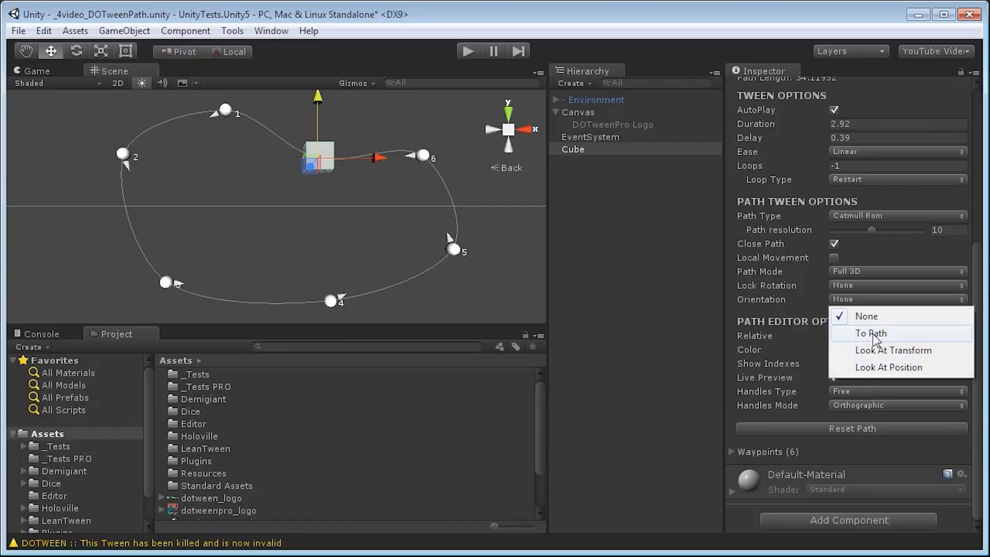
click(870, 333)
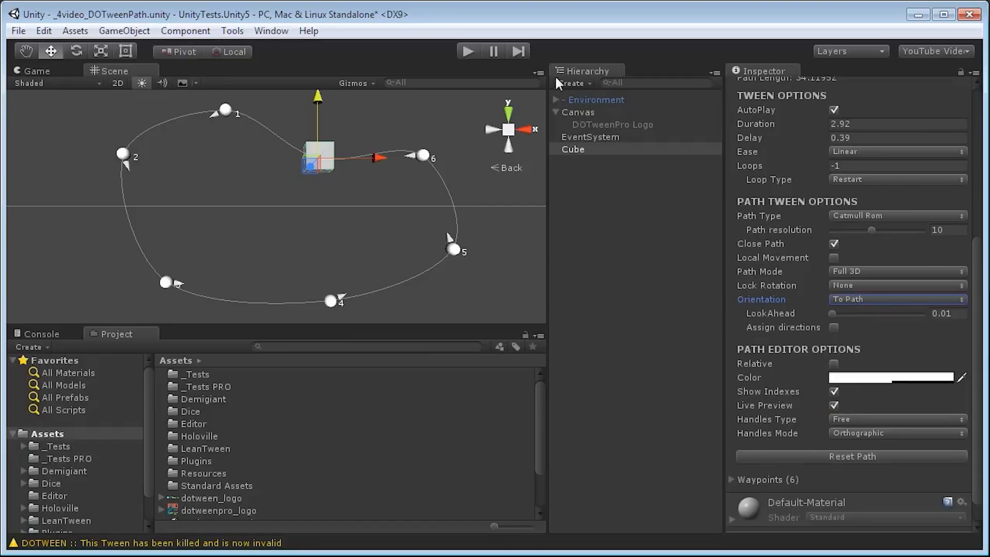
click(467, 51)
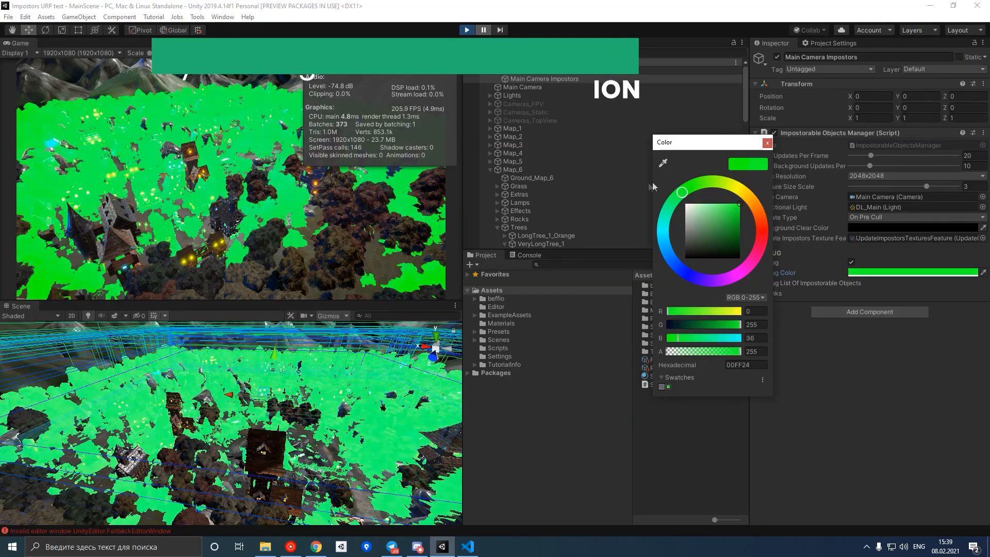
- Un-maximize the Game view to reveal Scene, Hierarchy, Project Settings and the Stats overlay
click(761, 222)
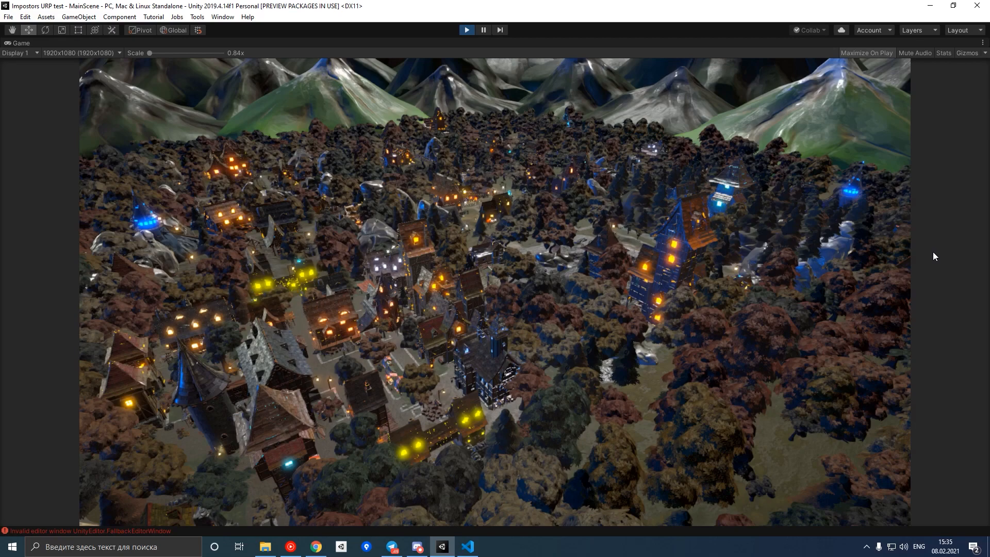
click(944, 54)
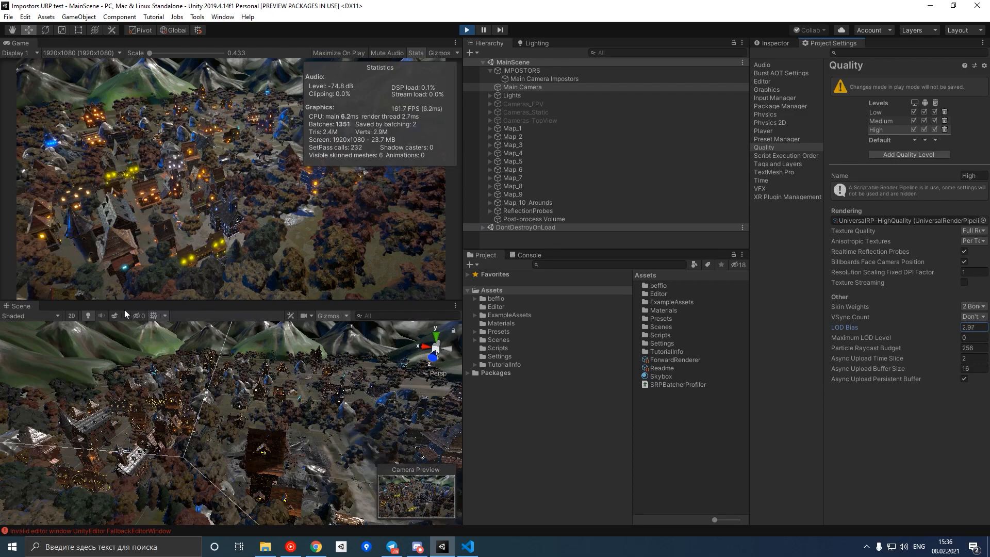
- Expand Map_6 in the Hierarchy and select Tree_05_LOD1 for inspection
click(974, 327)
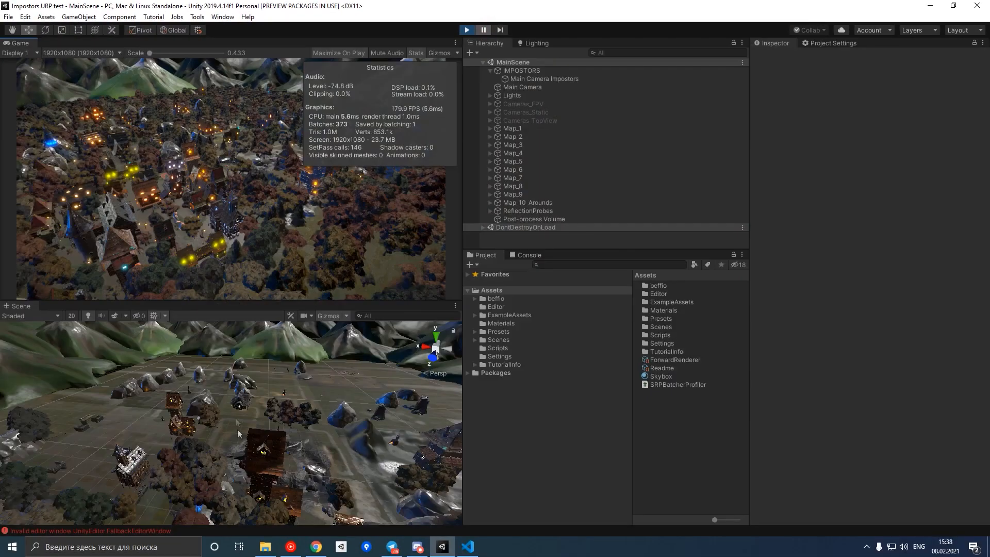
click(545, 245)
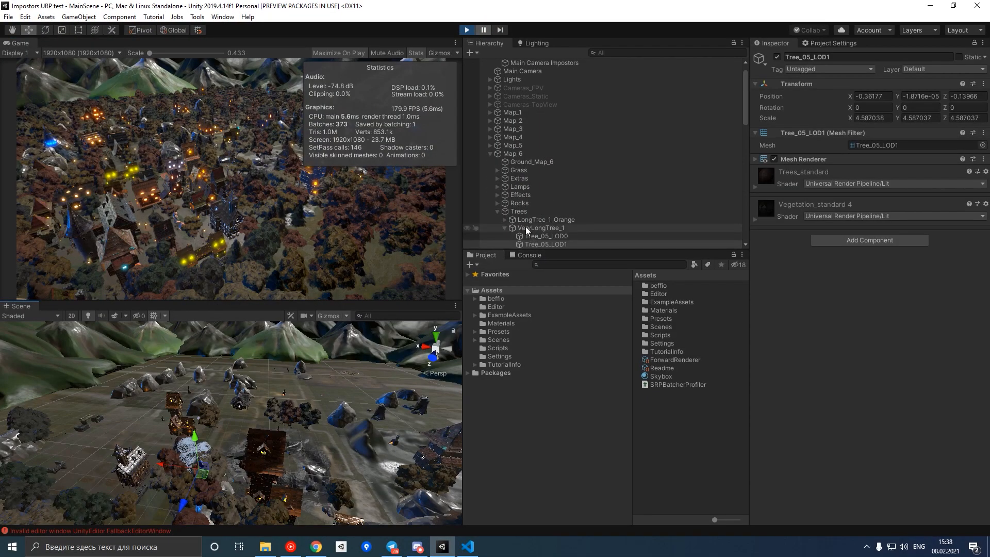
click(542, 227)
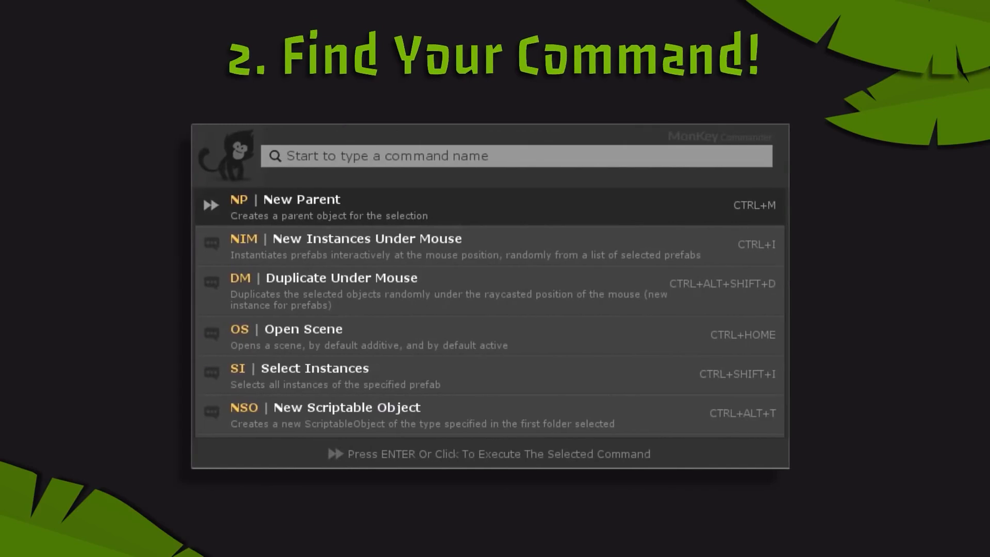
- Run MonKey's New Instances Under Mouse (ni) and place two more rocks on the island
text(ni)
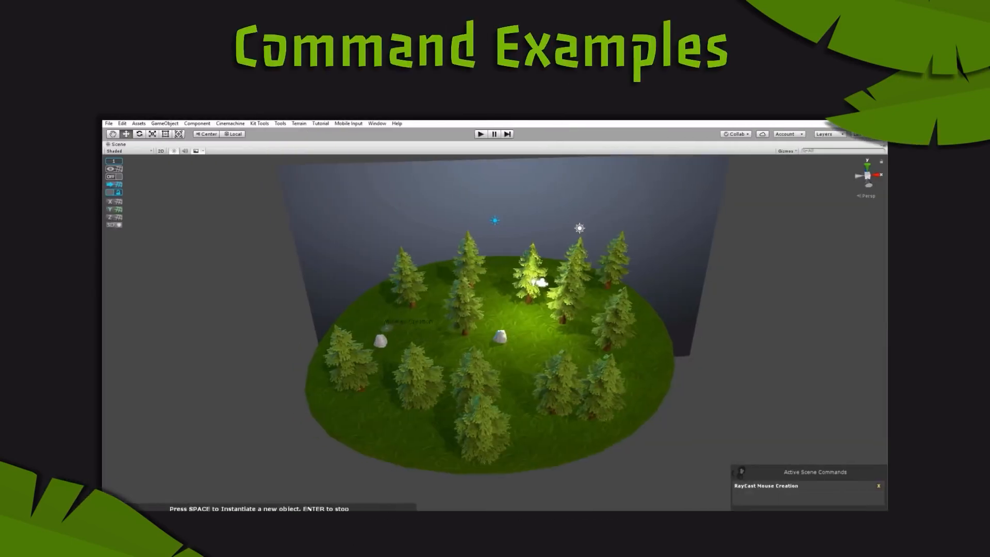
key(space)
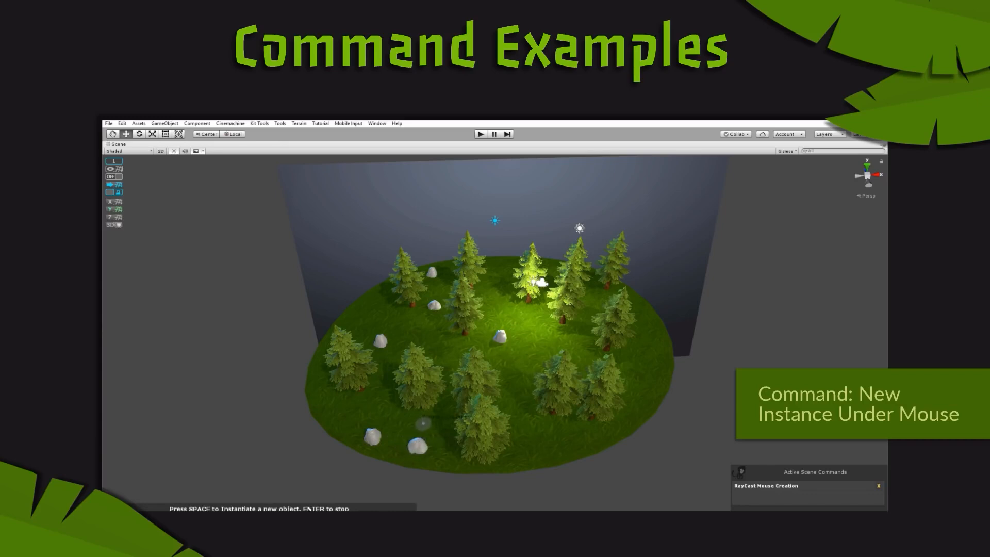
key(space)
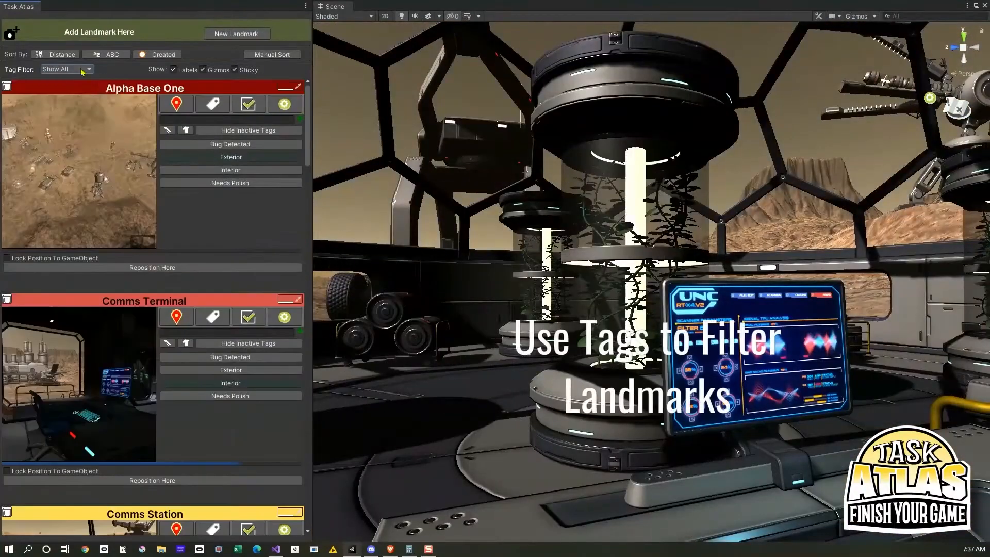
- Set Task Atlas's Tag Filter to Interior so only interior landmarks show
click(63, 69)
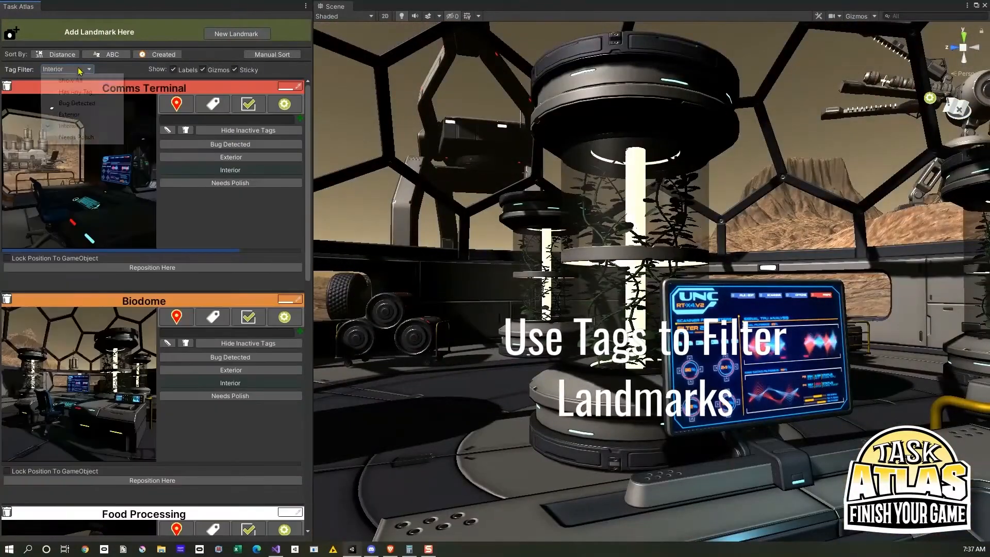
click(70, 81)
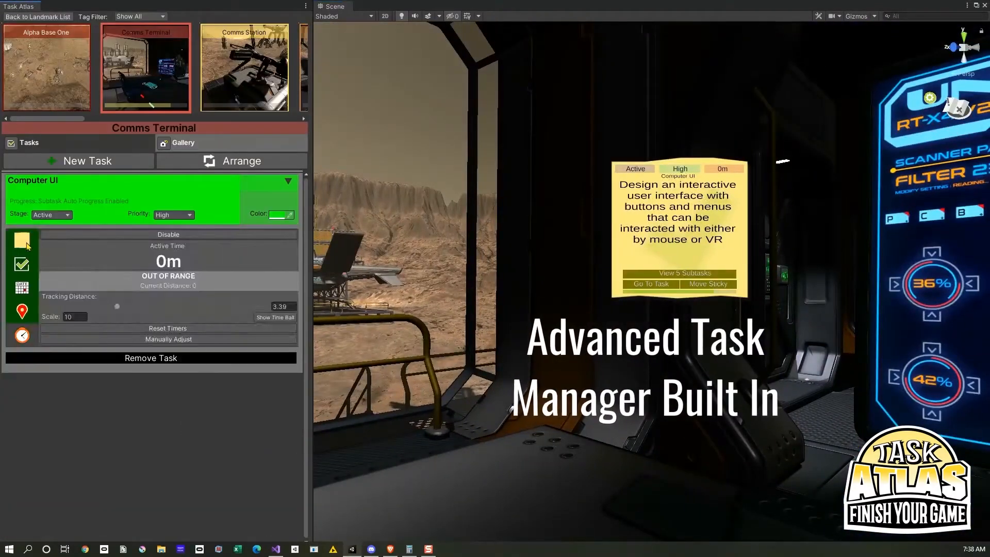
- Change the Computer UI task's colour from green to olive yellow and raise its VR Interaction sticky note Scale Factor
click(678, 273)
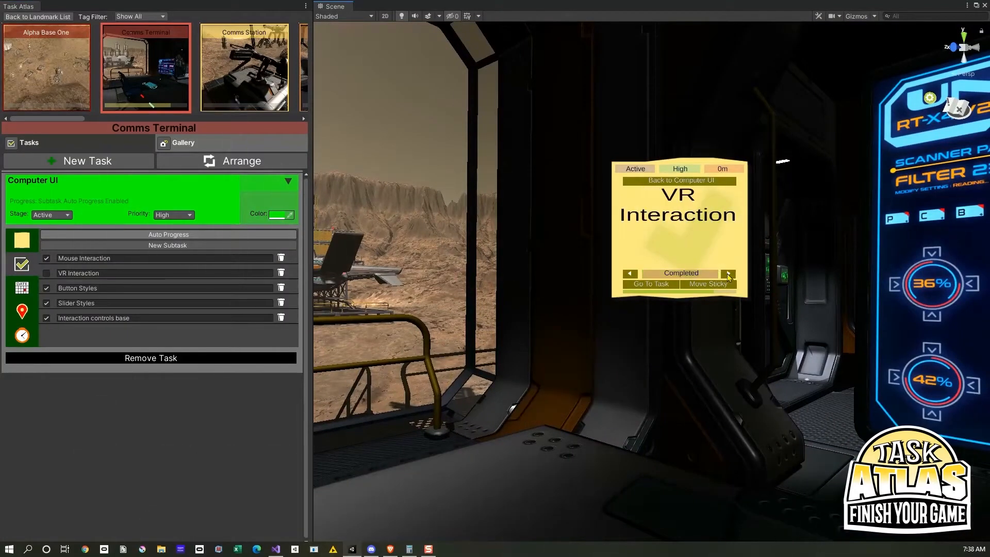
click(173, 214)
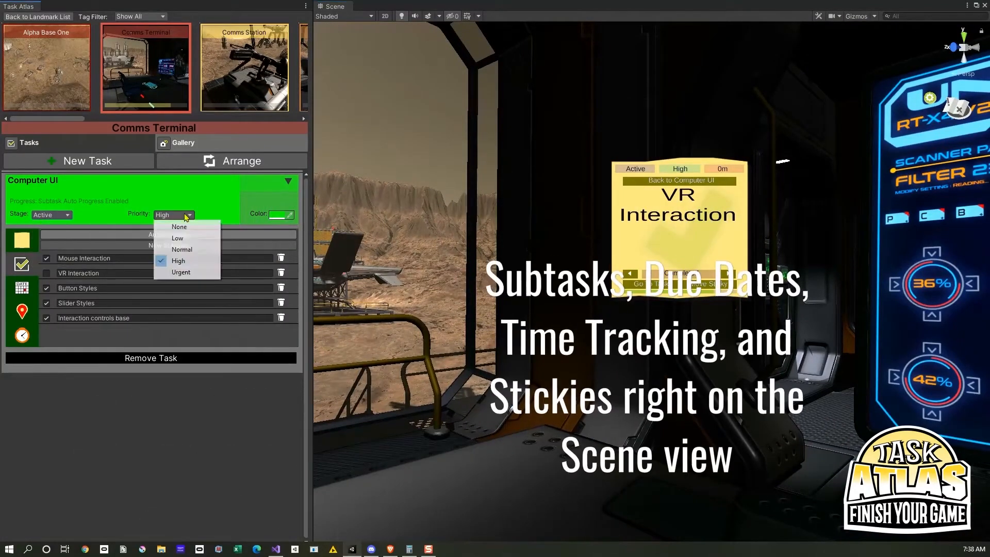
click(287, 214)
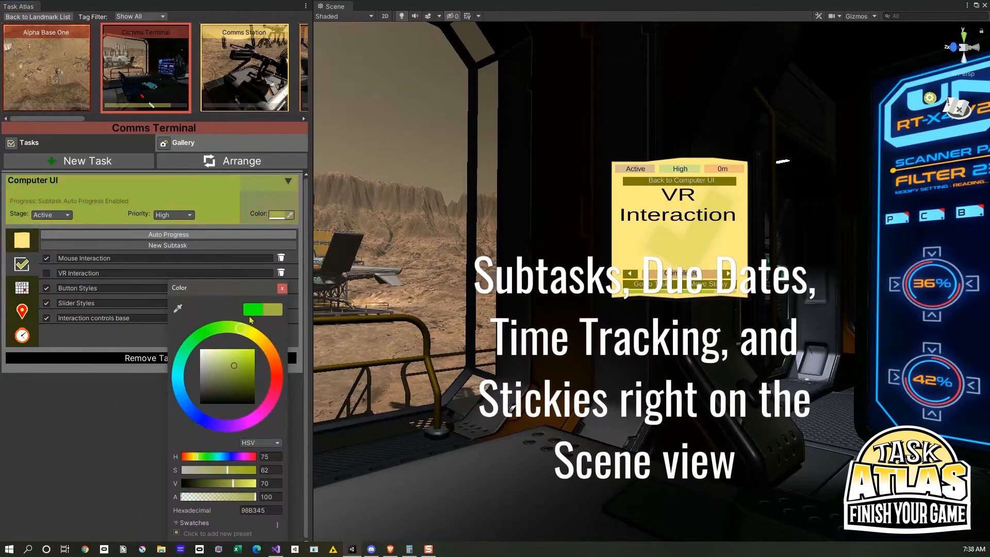
click(21, 288)
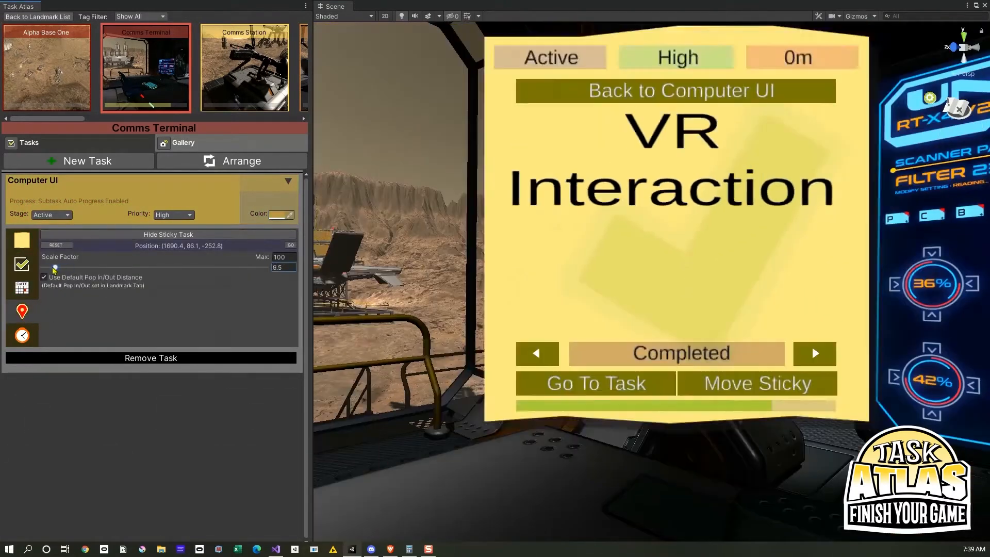
click(680, 90)
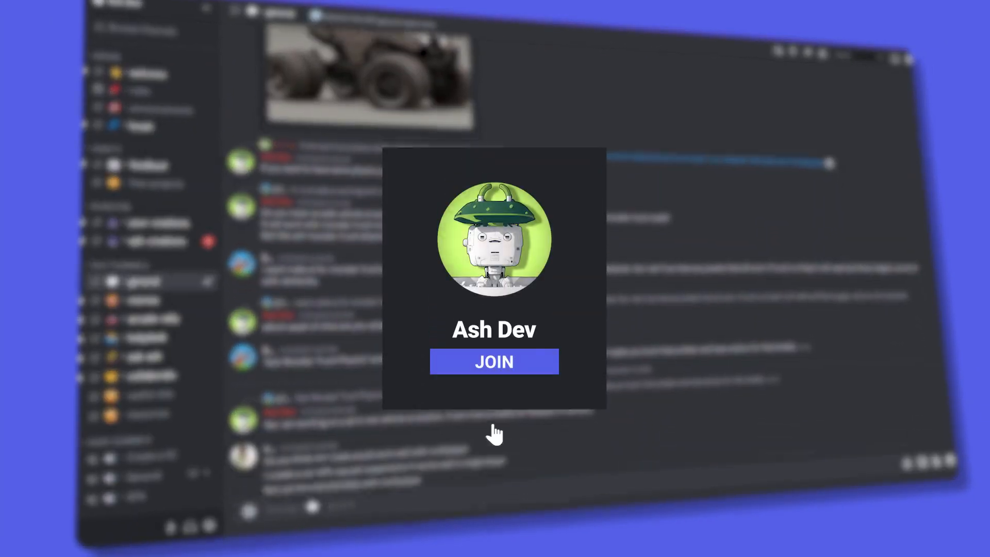
- Join the Ash Dev community server from its Discord invite card
click(494, 361)
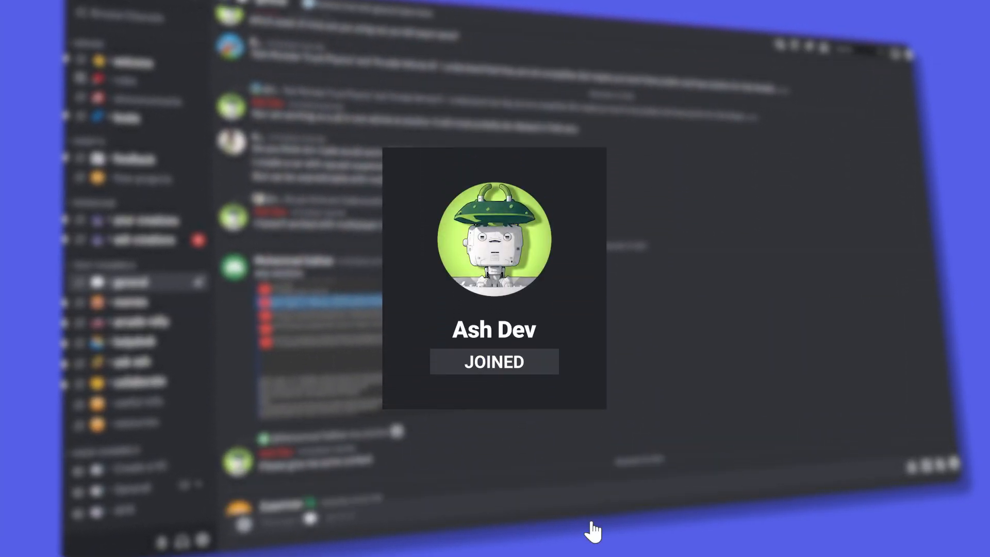